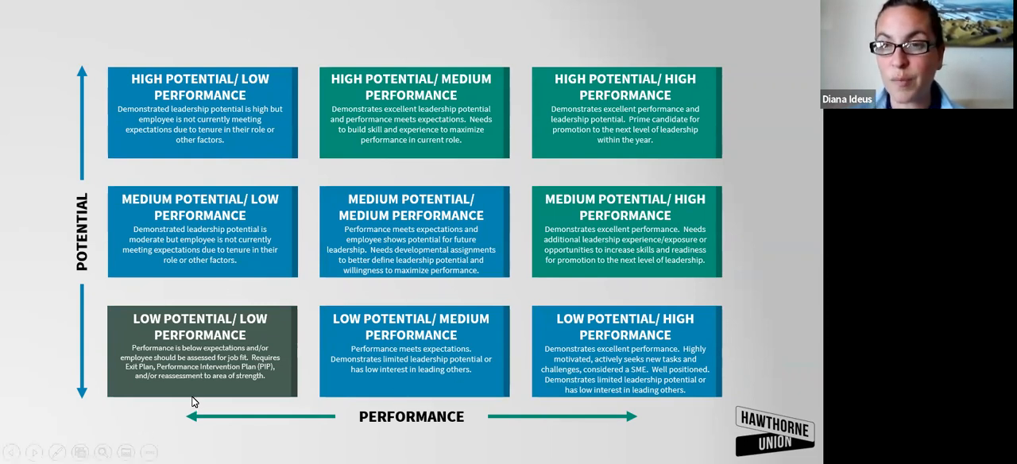
mouse_move(151, 80)
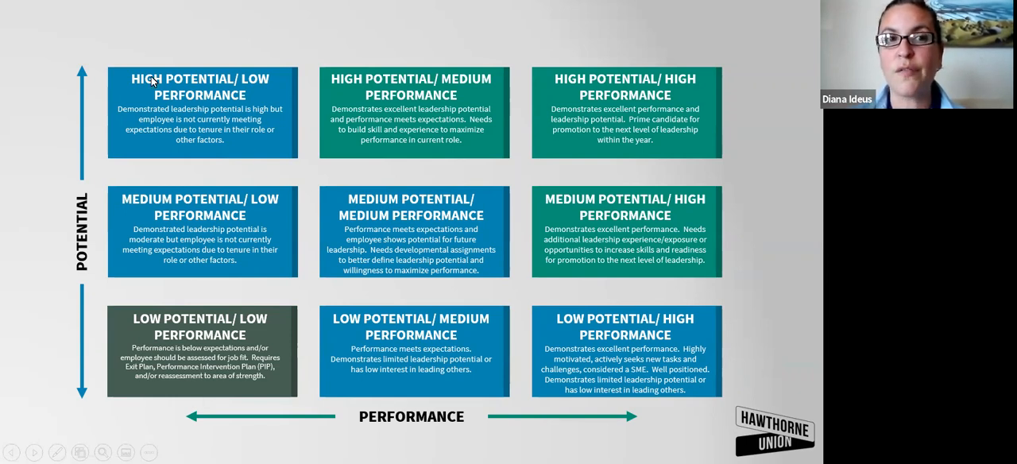
mouse_move(184, 155)
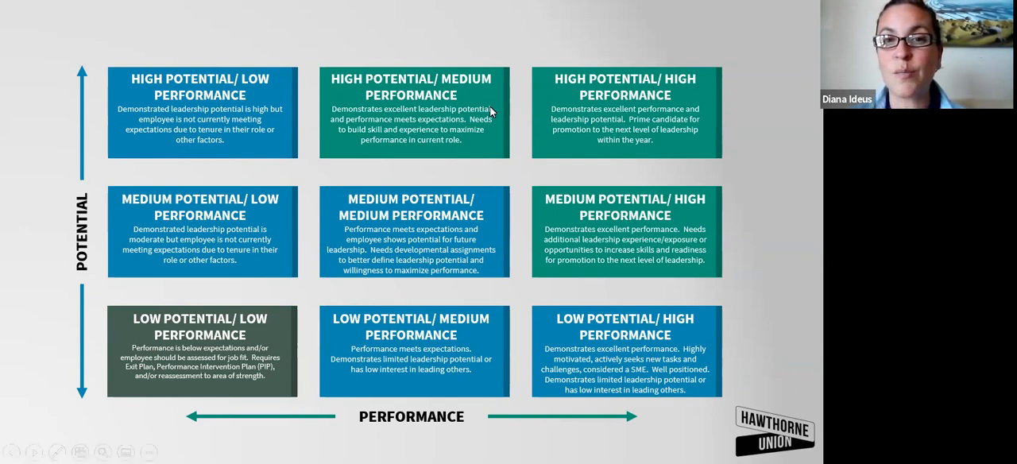
mouse_move(262, 146)
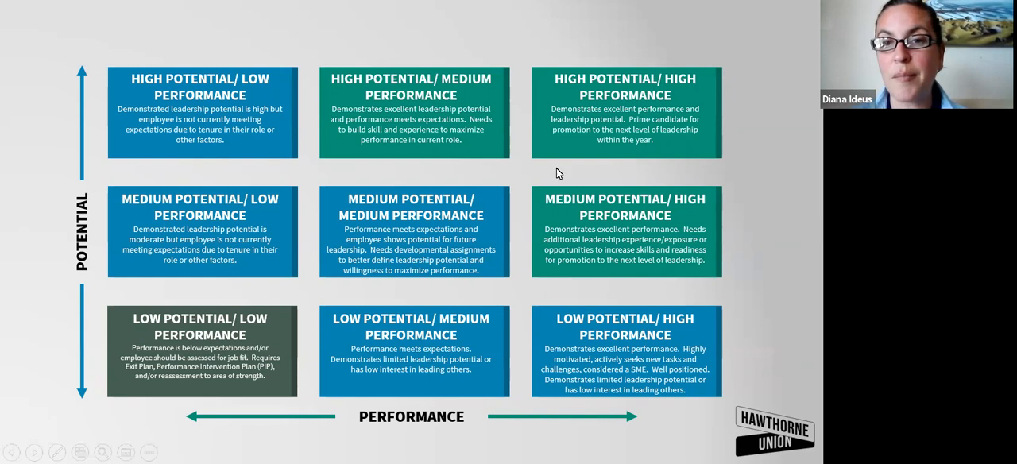
mouse_move(563, 391)
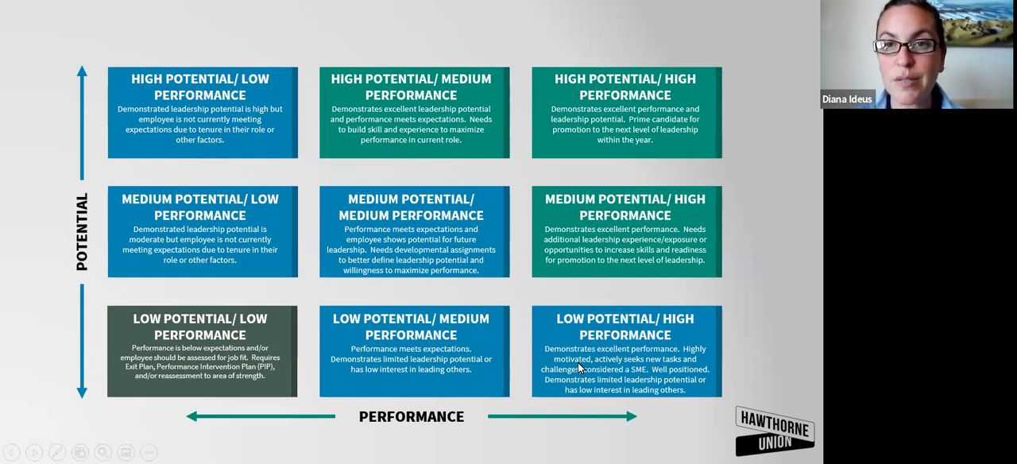
mouse_move(570, 146)
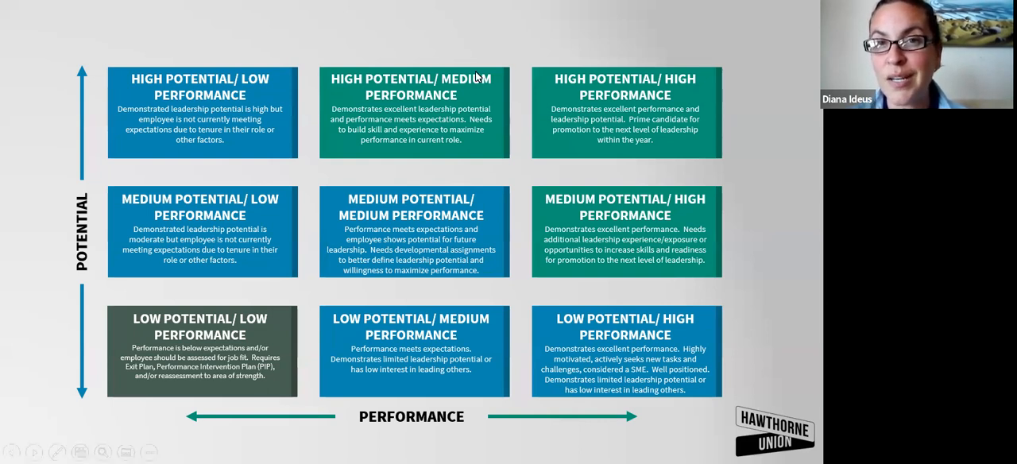
mouse_move(477, 73)
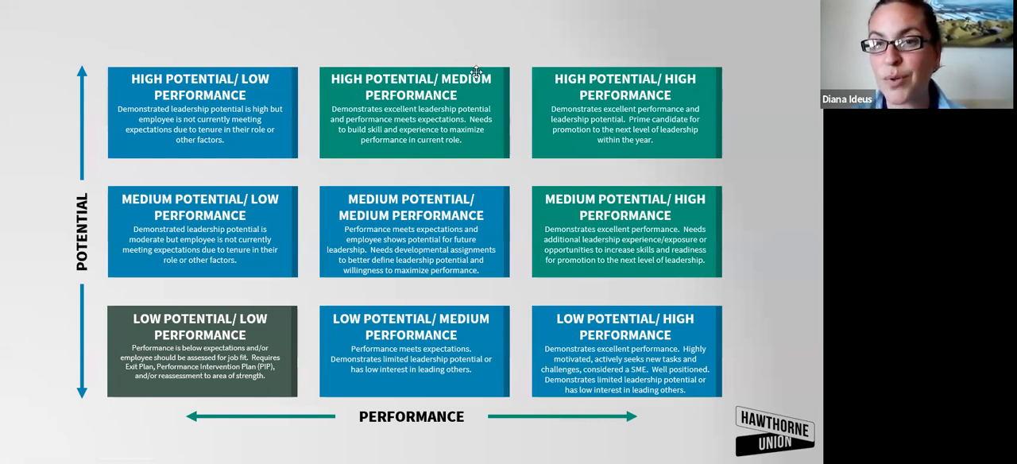